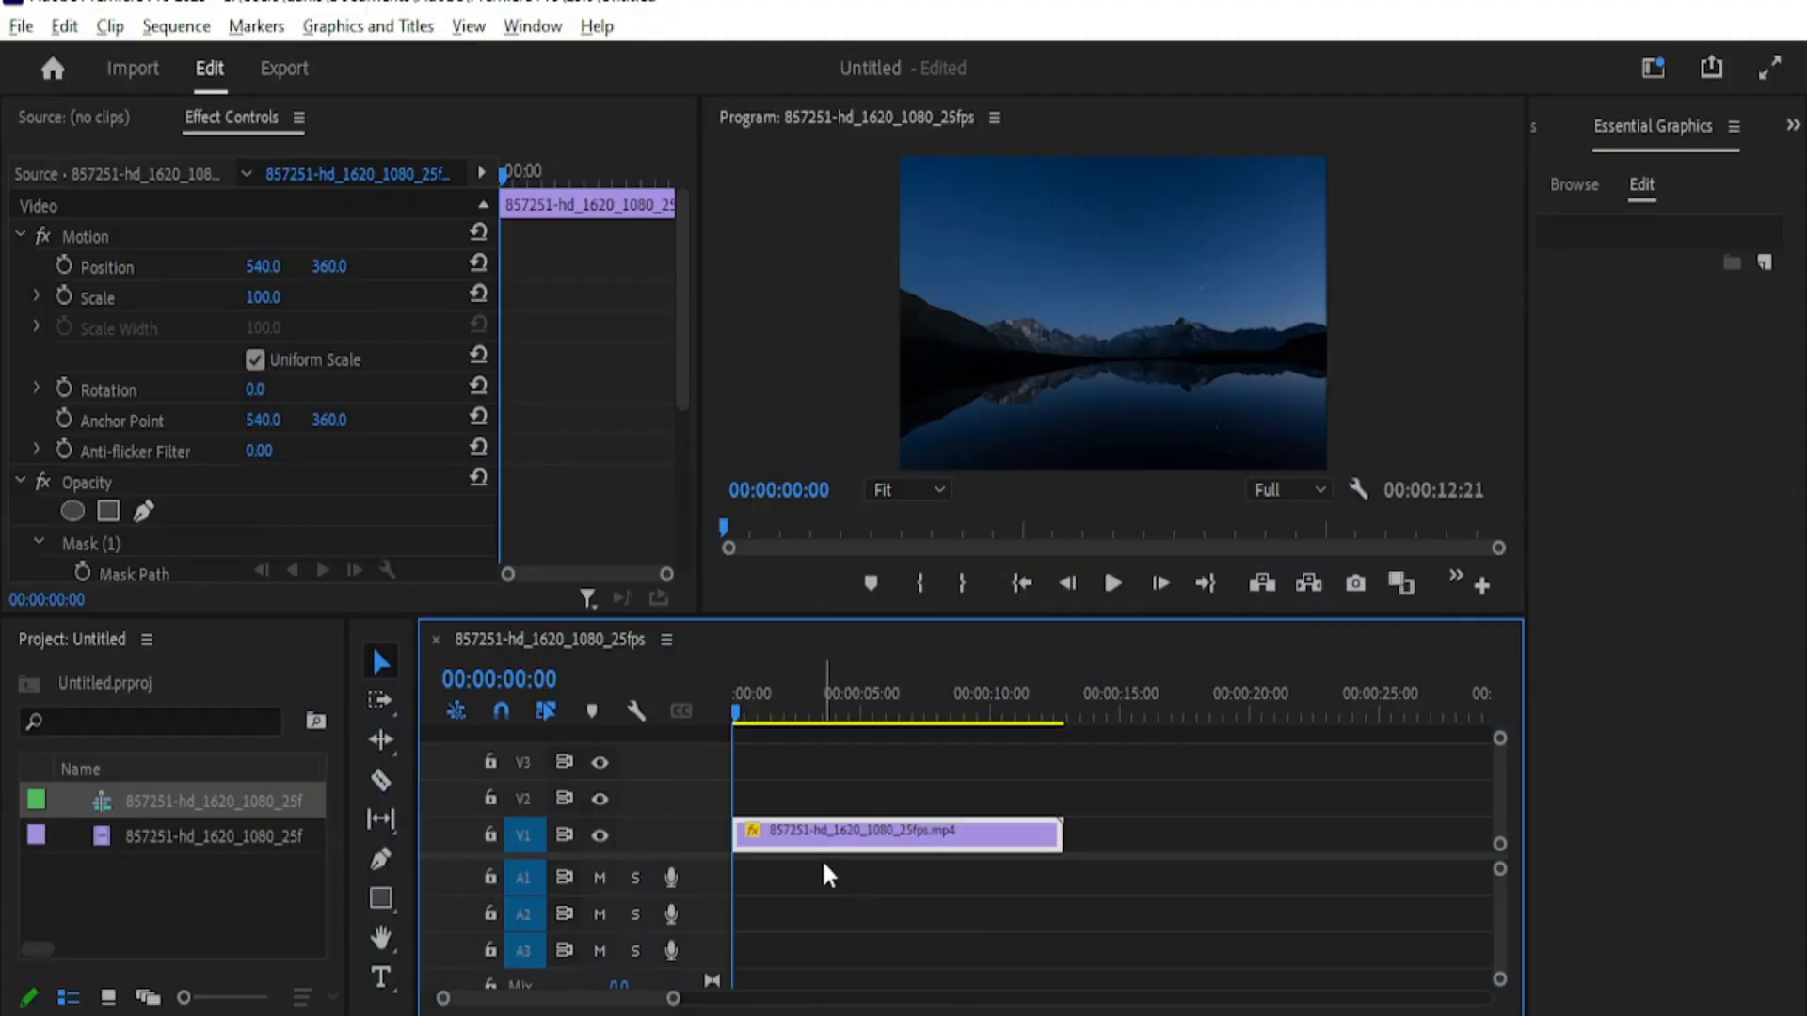
mouse_move(1081, 351)
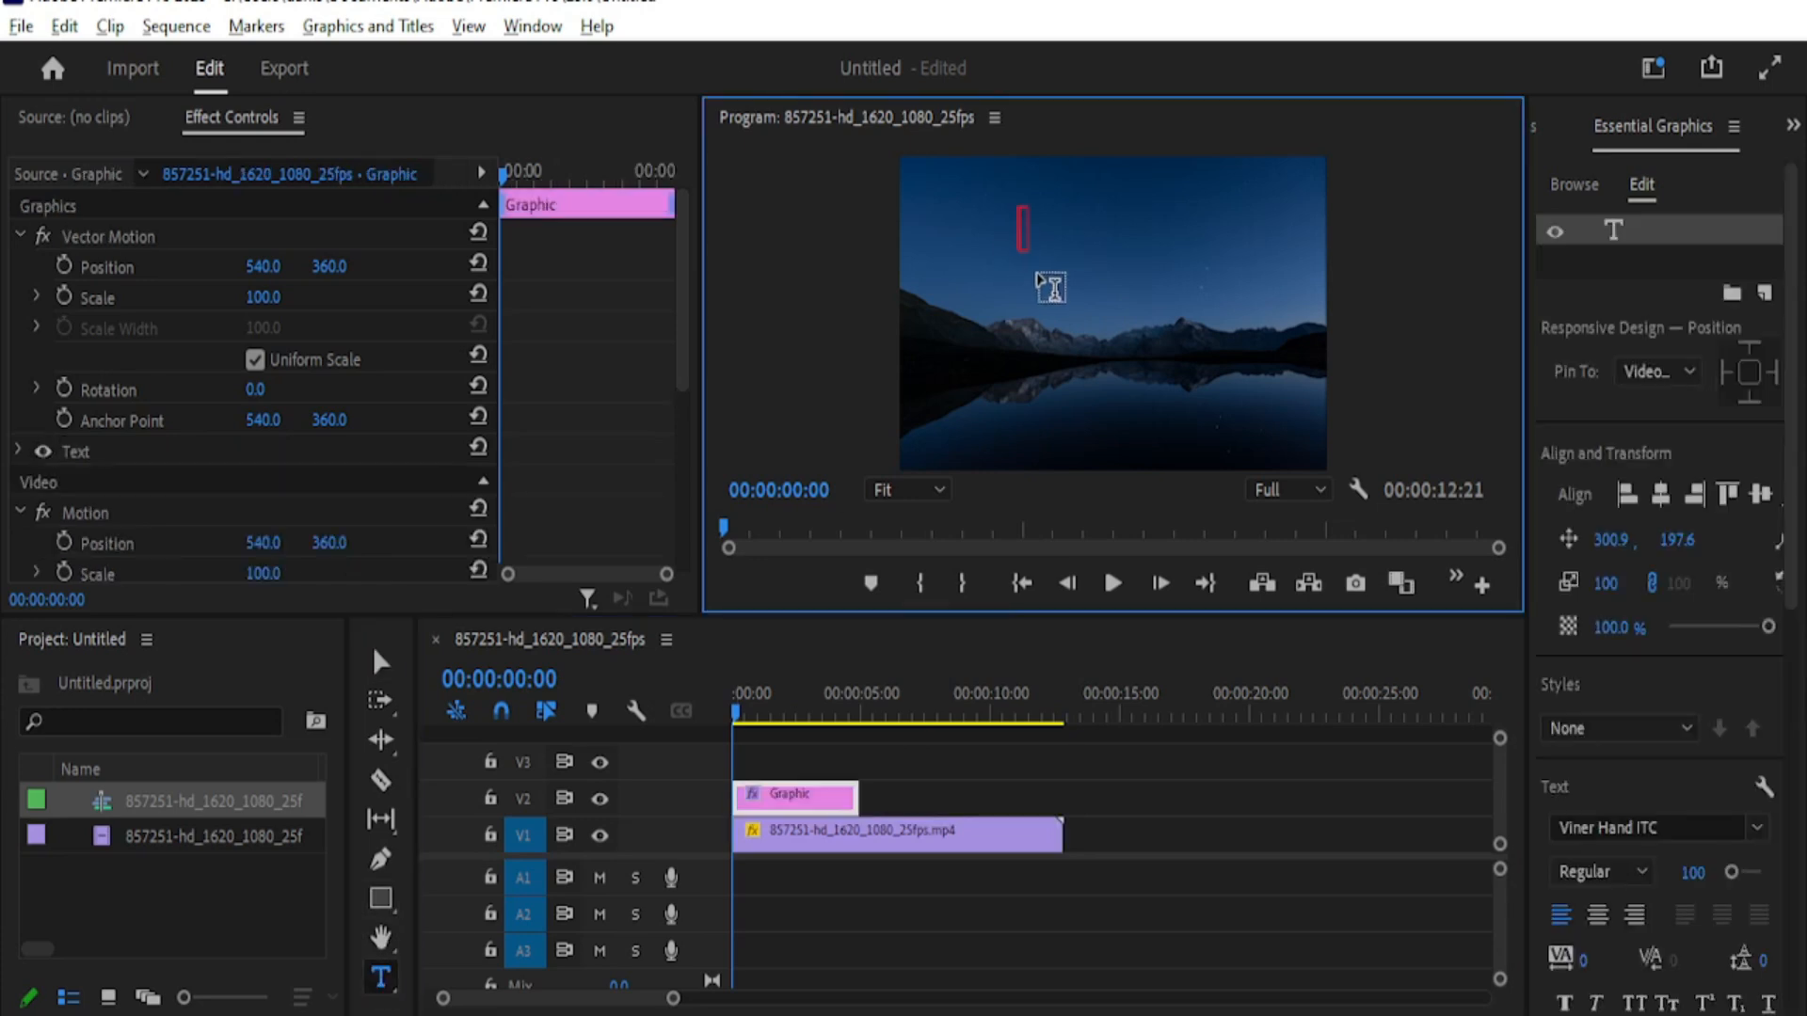
Add a 'Subscribe to Exclout' title over the mountain clip in the Program monitor.
type("Subscribe to Exclout")
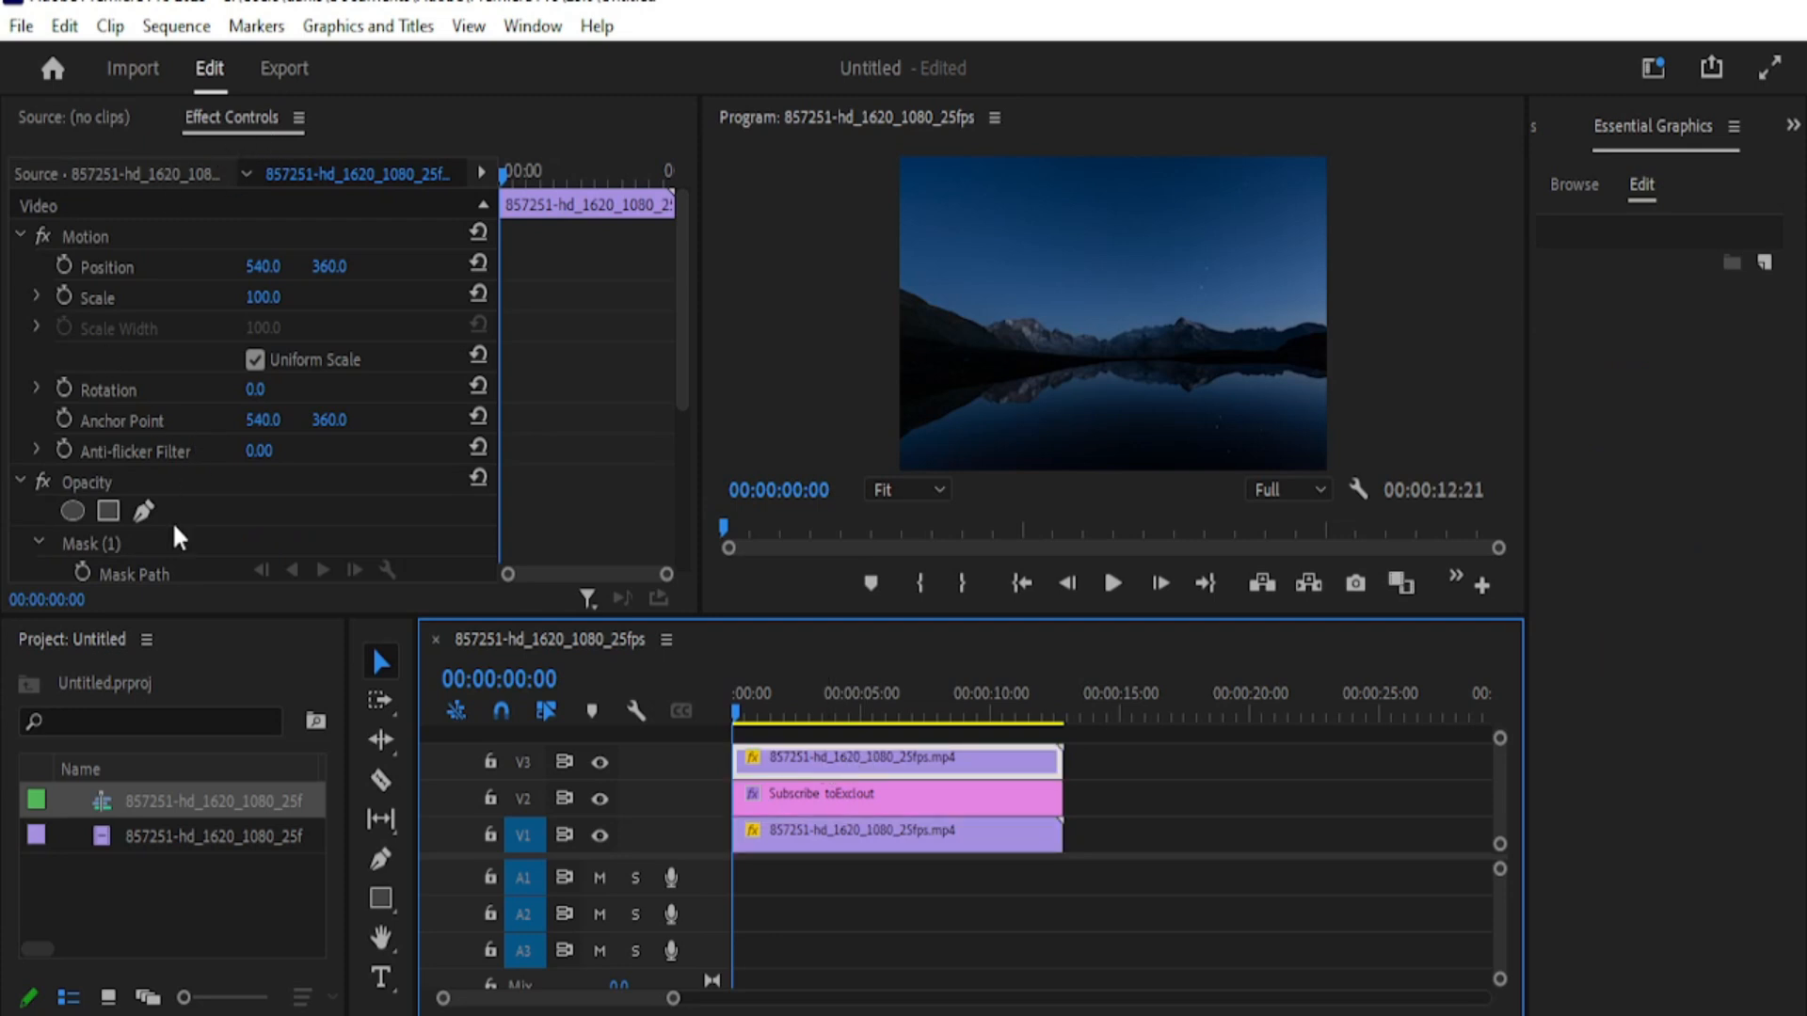
mouse_move(142, 512)
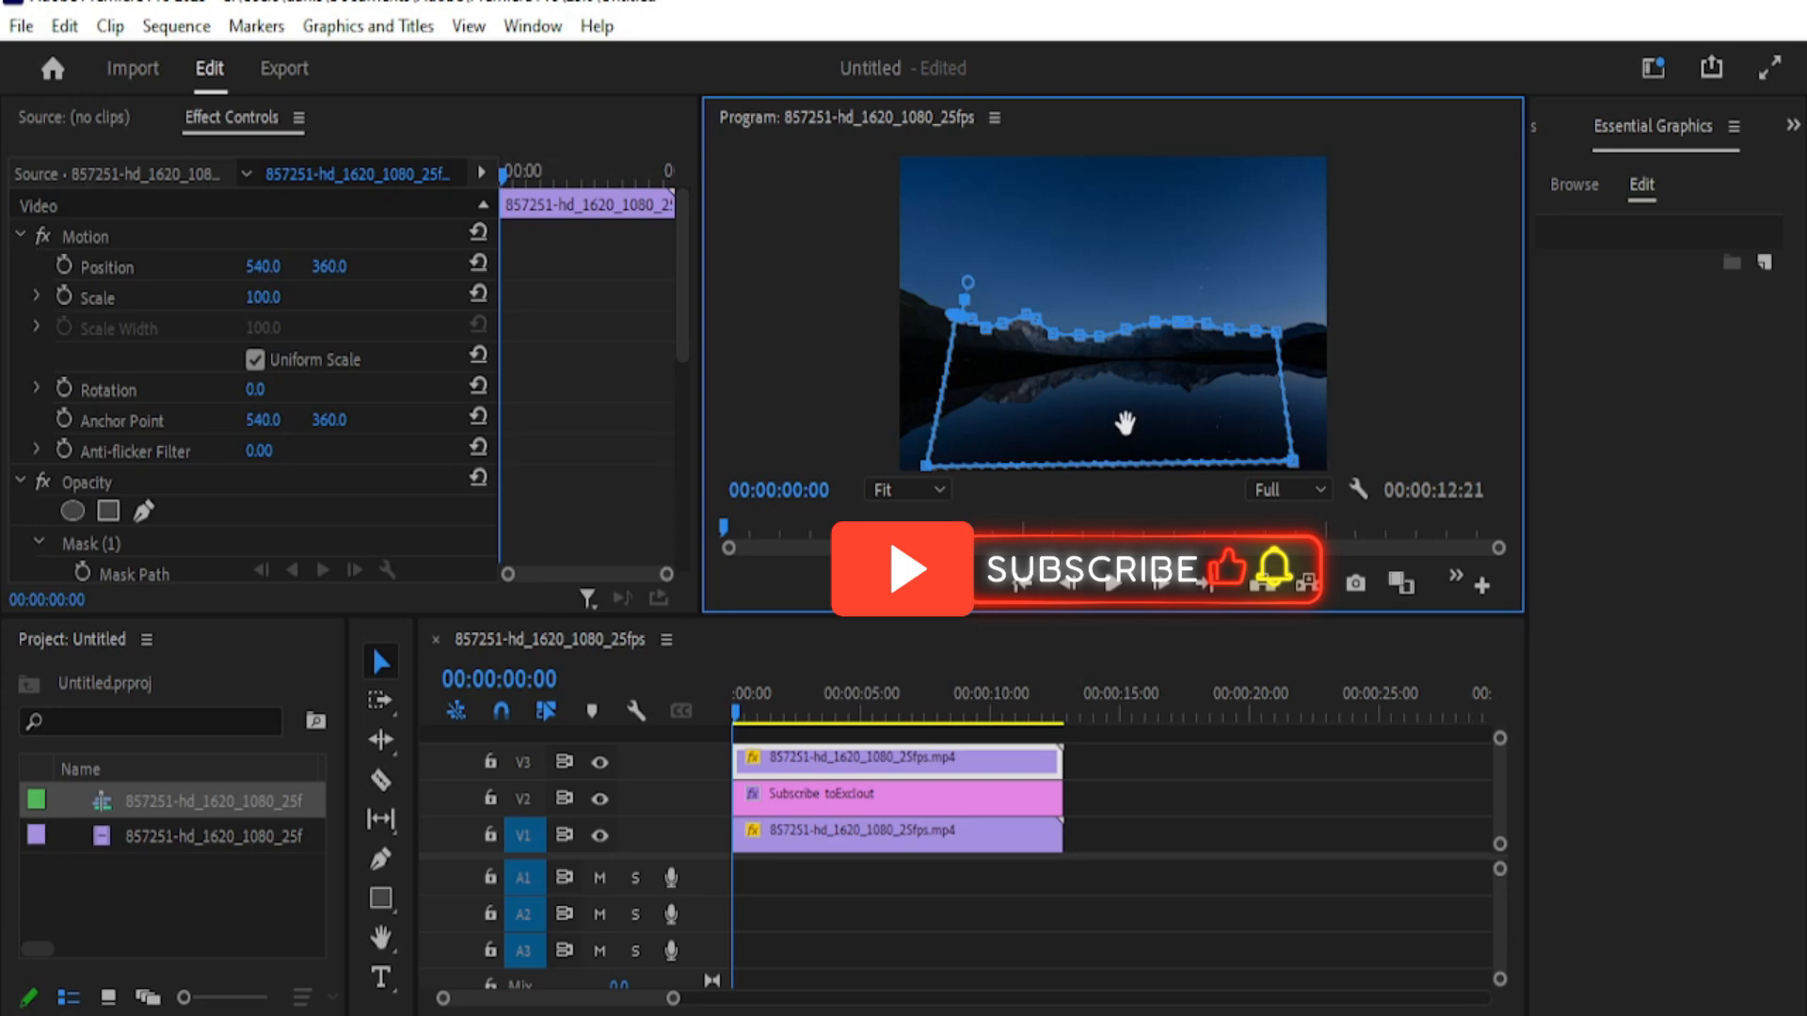
Trace an opacity pen mask along the mountain ridge on the top footage copy.
left_click(895, 795)
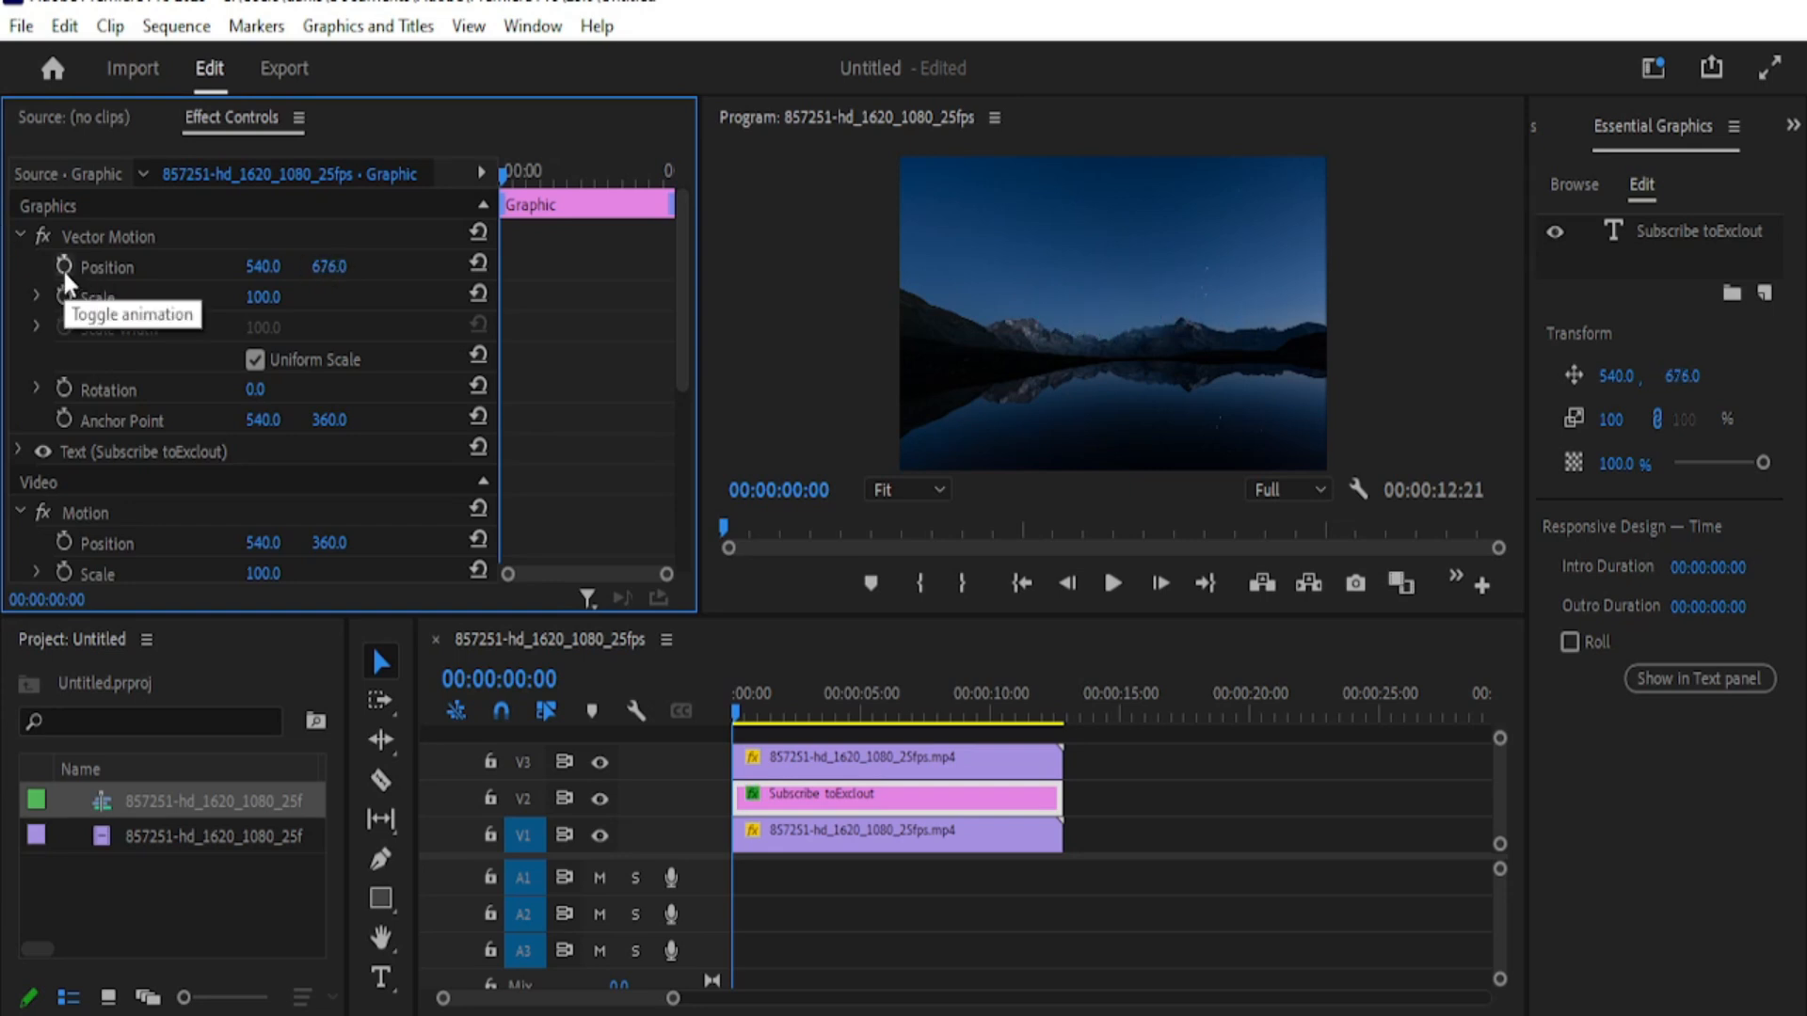
Keyframe the title's Position at Y 676, hidden behind the mountains, at 00:00:00:00.
left_click(63, 266)
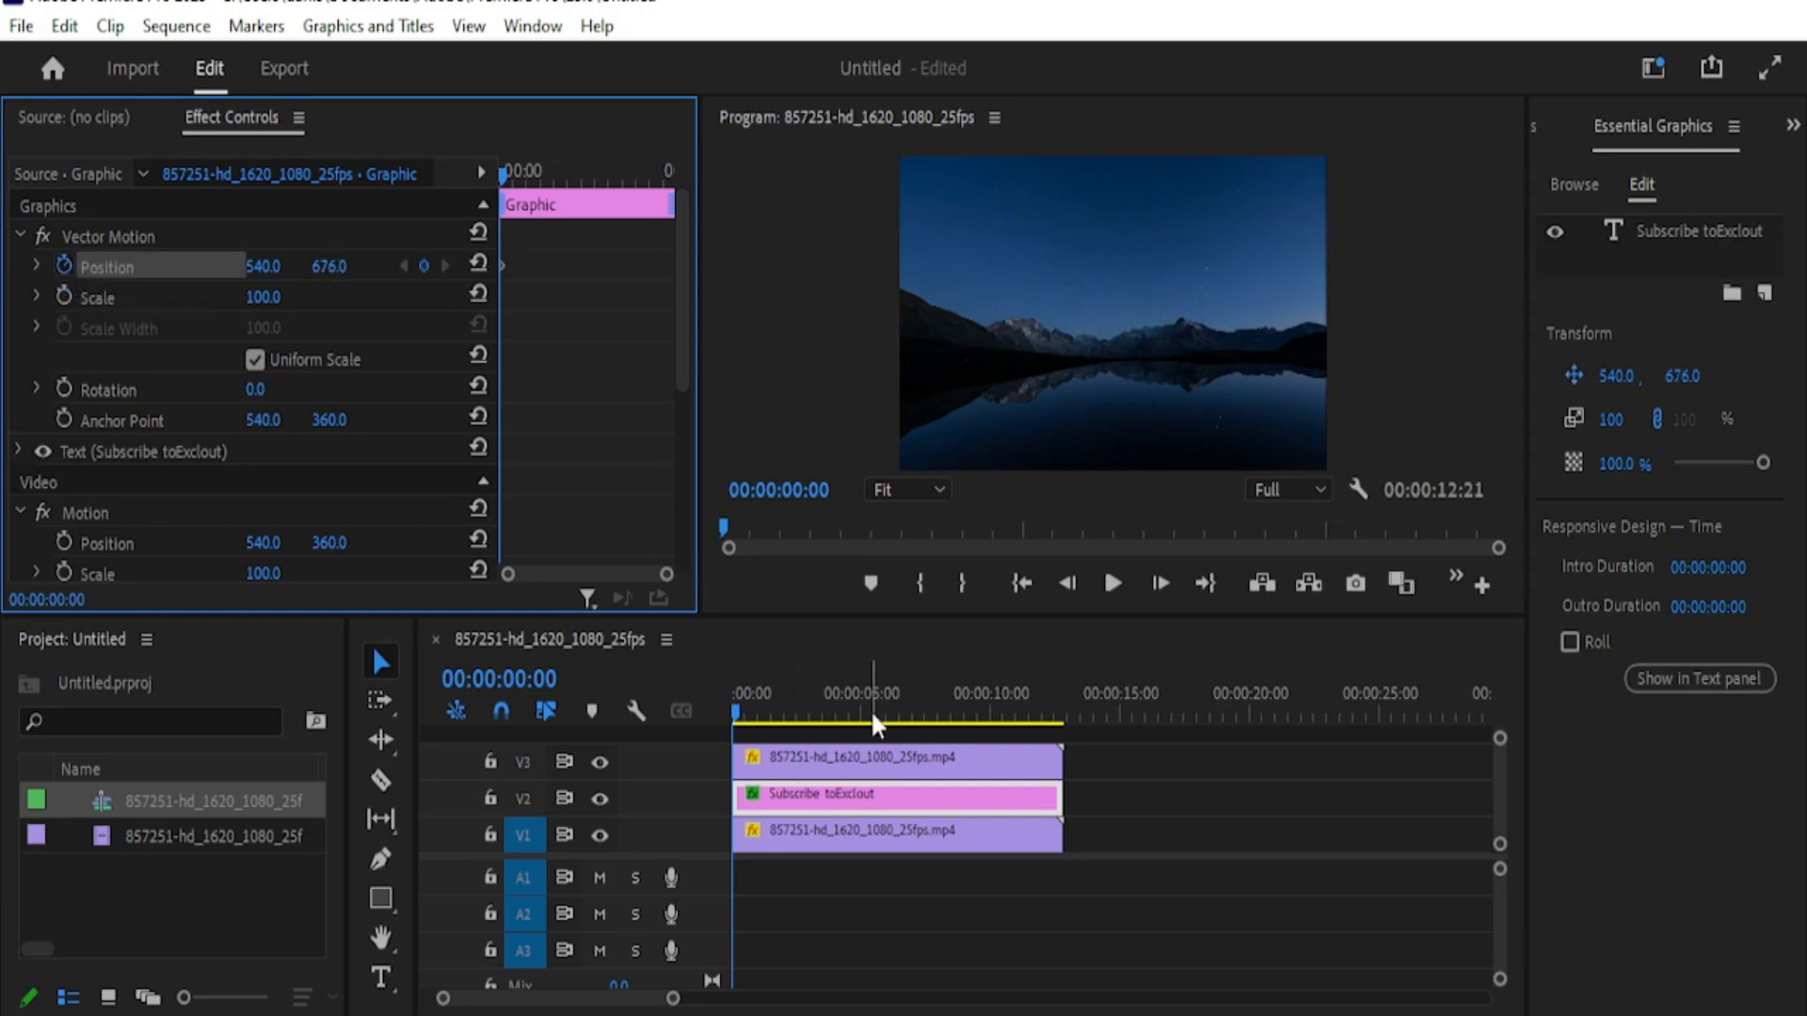